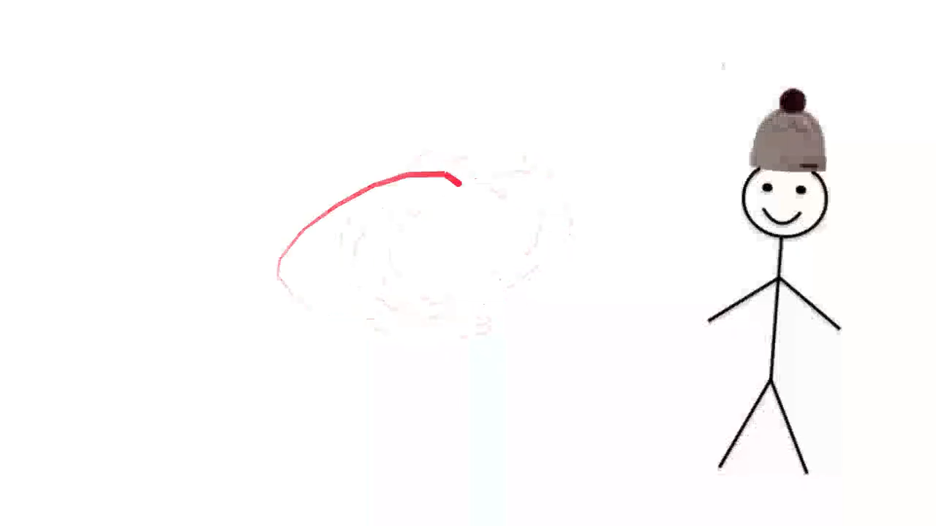
# Step: Continue the red pencil stroke over the oval's top and down its right edge
pyautogui.moveTo(456, 181); pyautogui.dragTo(541, 267)
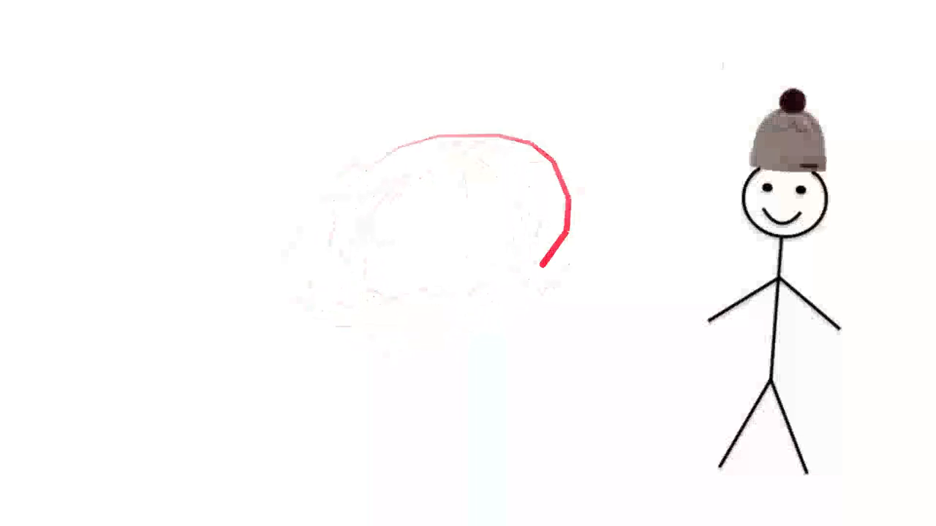